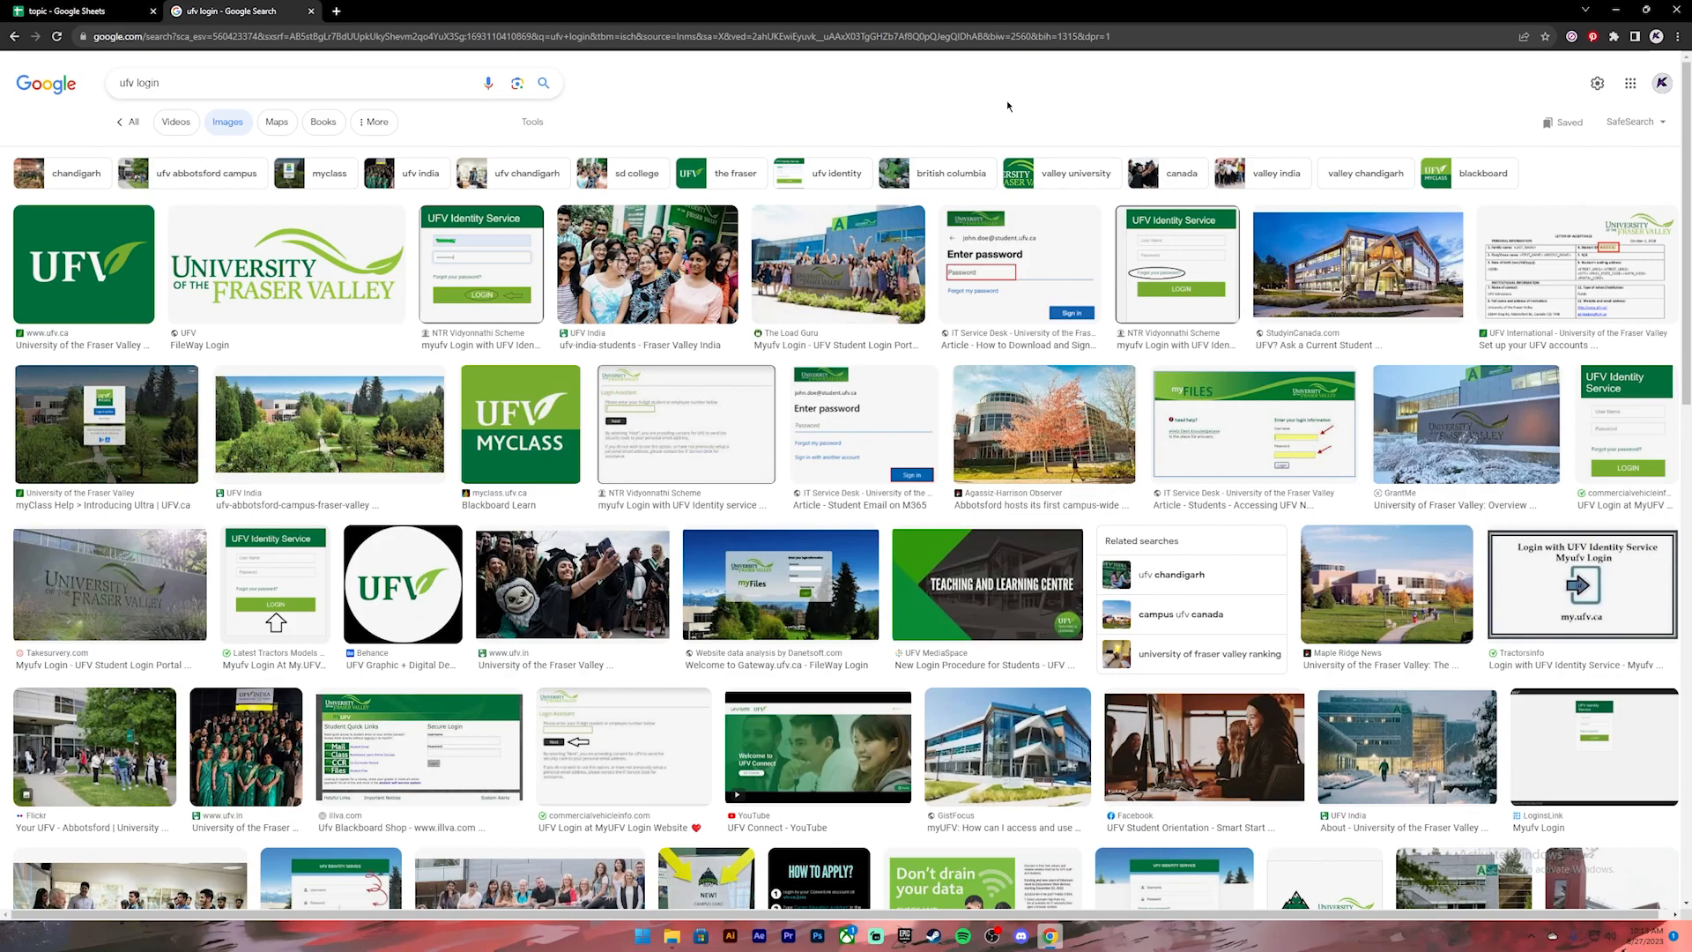
{"action": "mouse_move", "coordinate": [570, 79]}
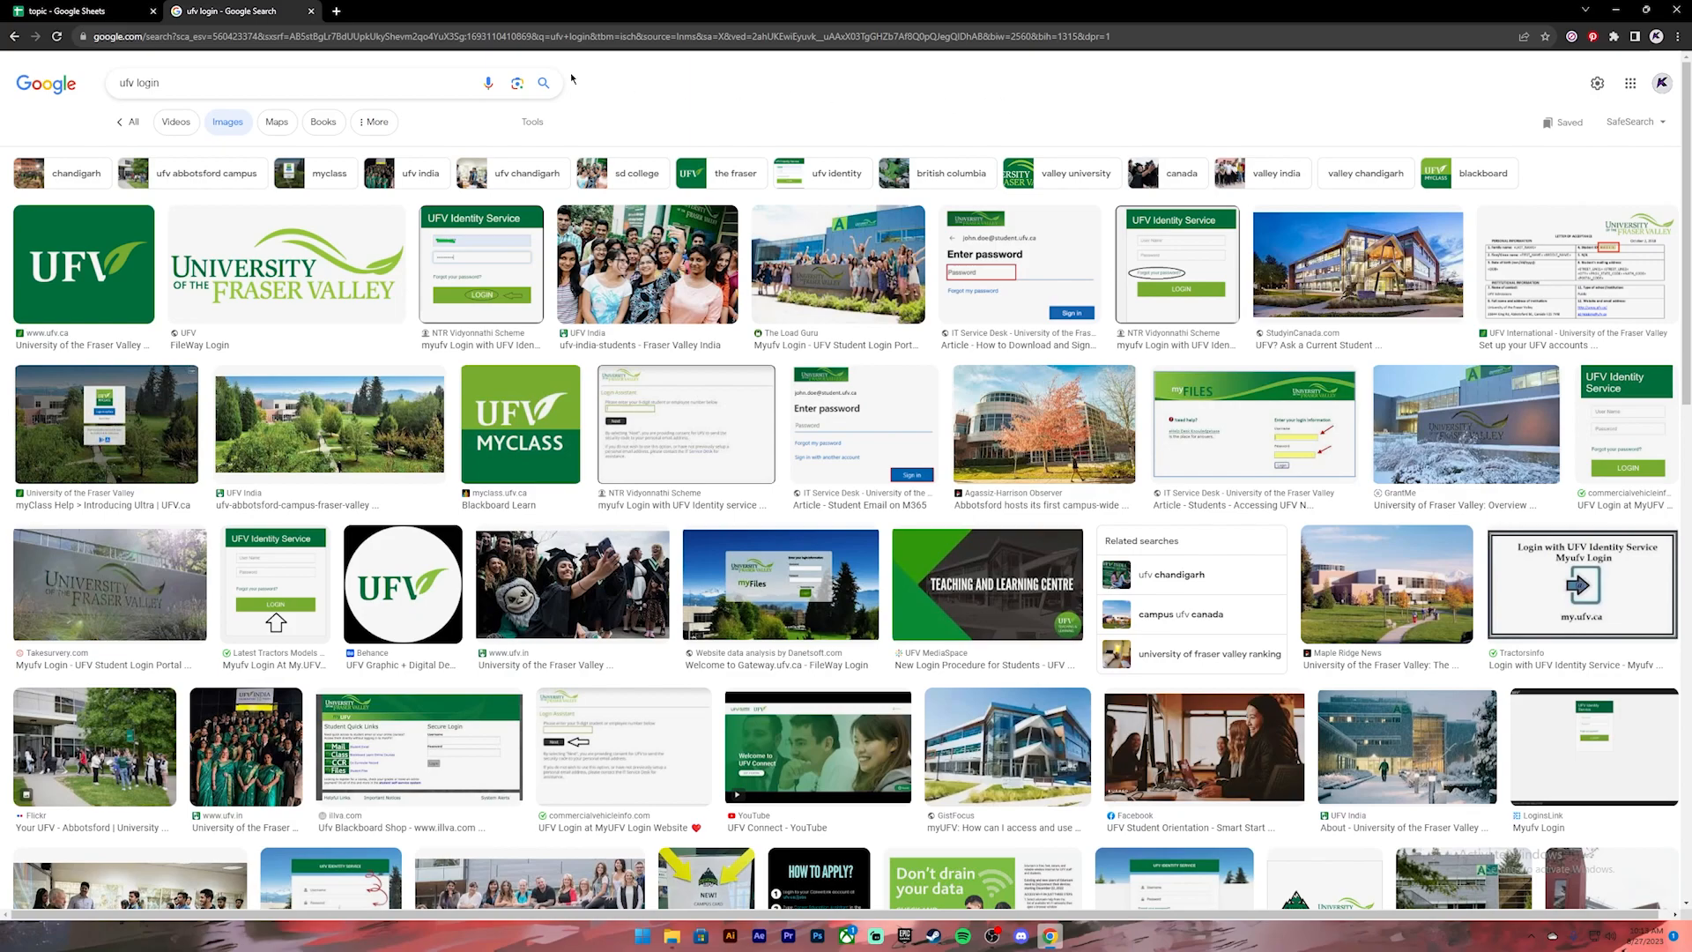
- Switch the 'ufv login' search to web results and go to the UFV Identity Service sign-in page
{"action": "left_click", "coordinate": [303, 82]}
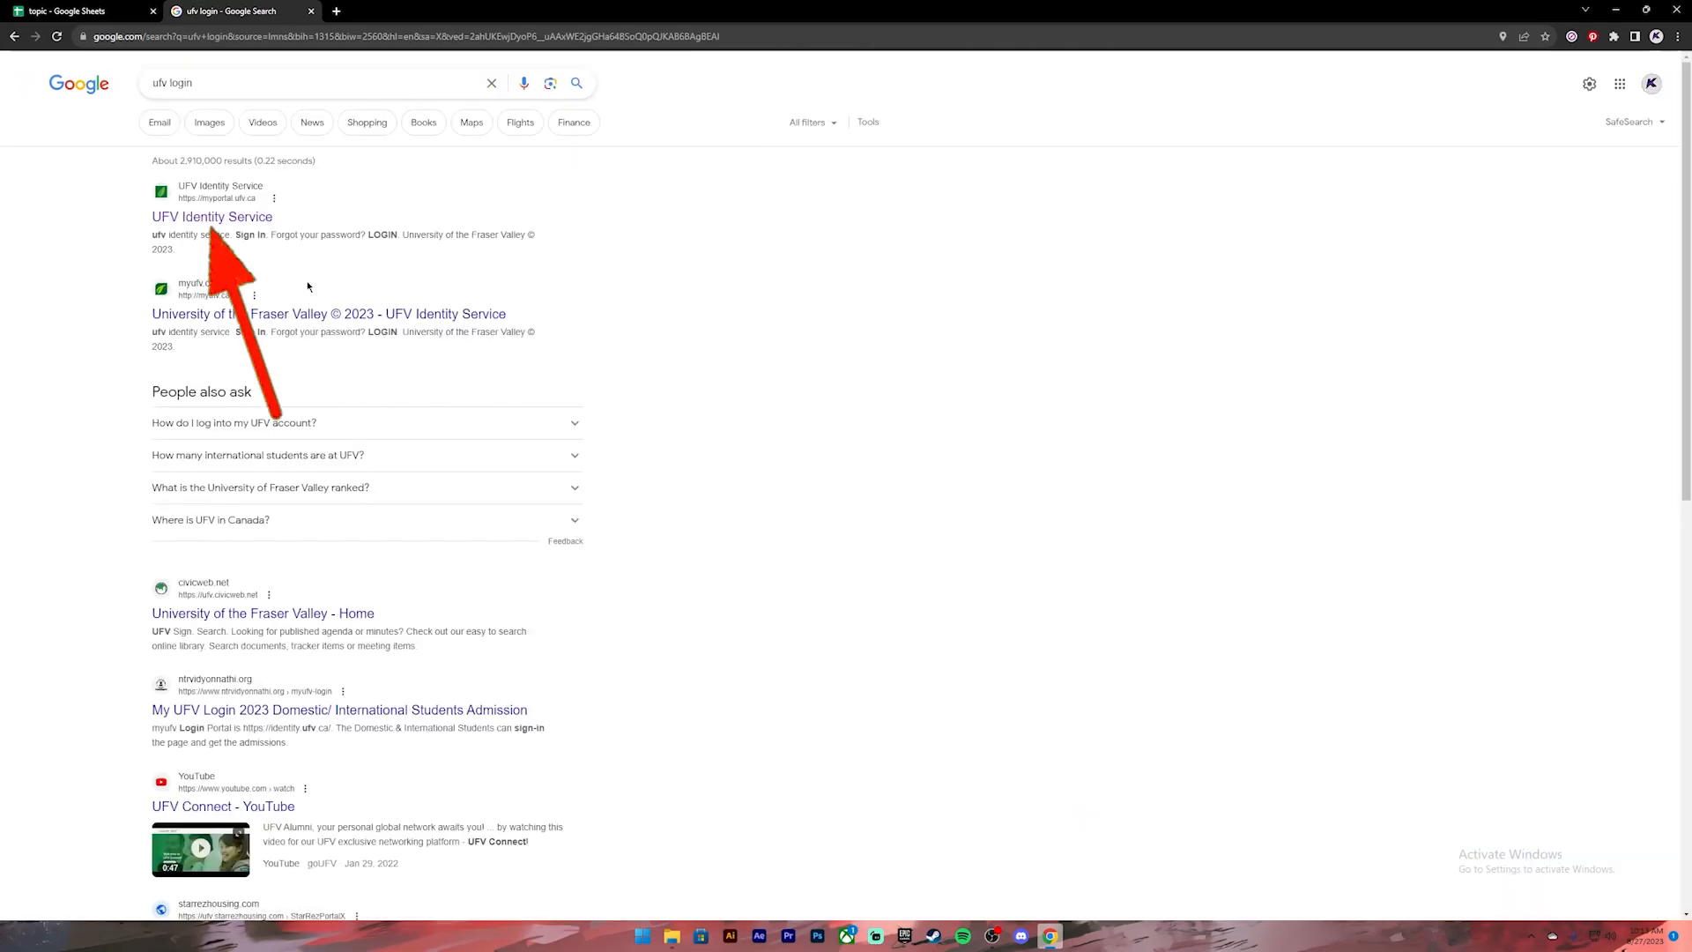
{"action": "left_click", "coordinate": [213, 217]}
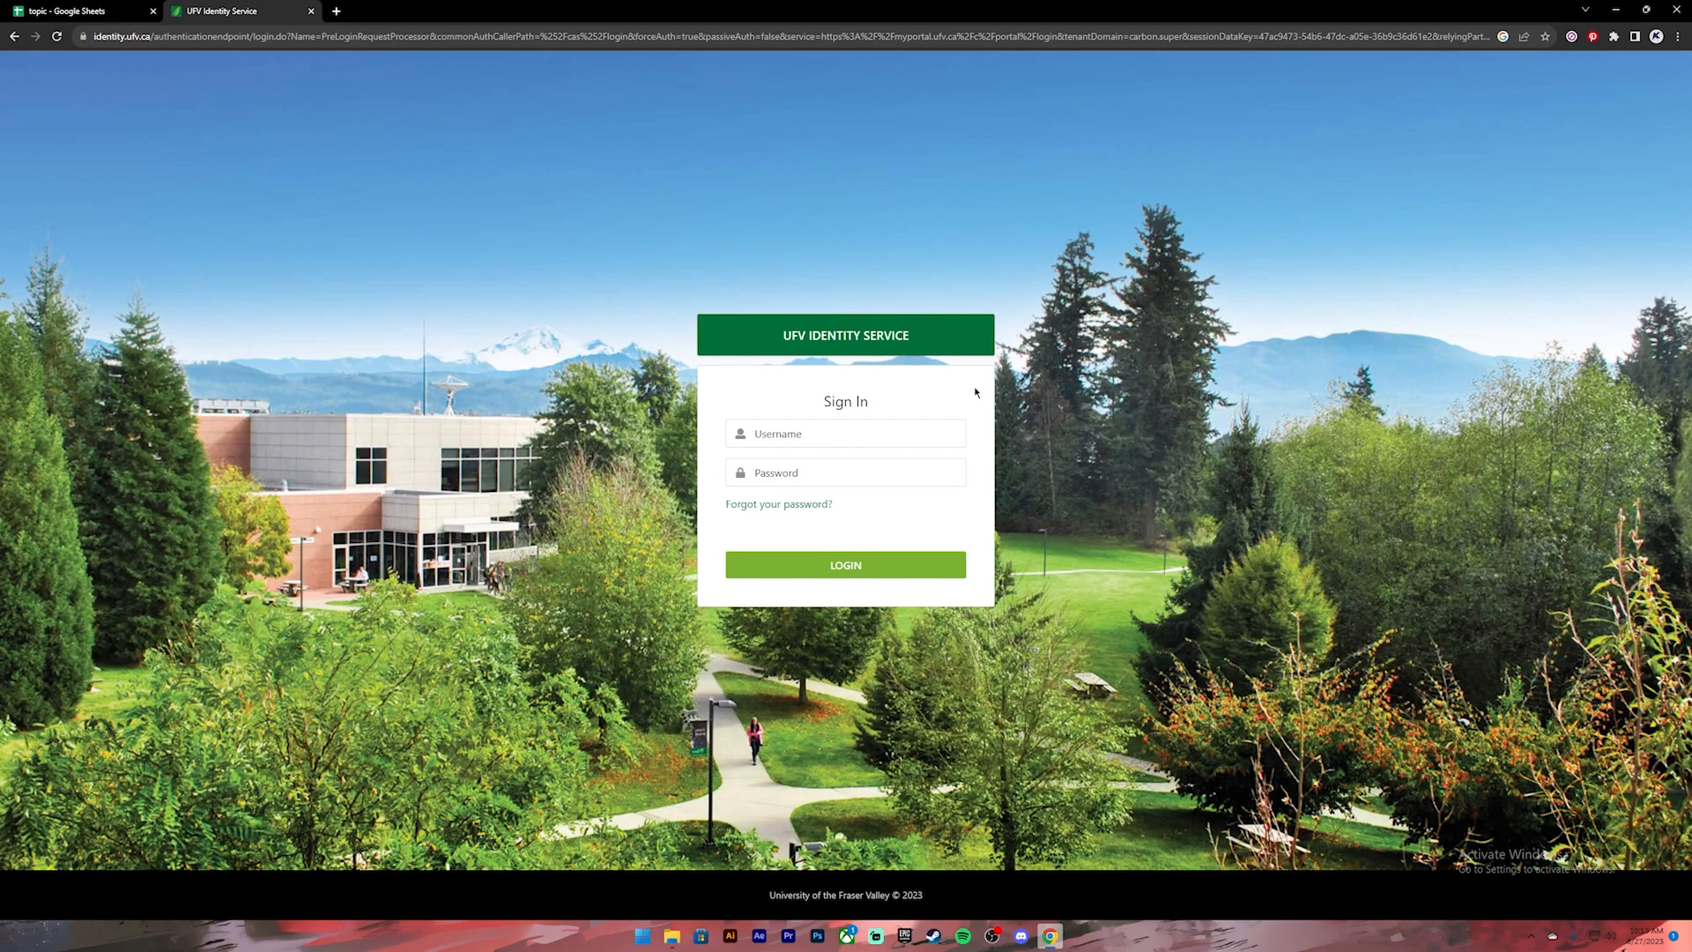
{"action": "mouse_move", "coordinate": [1009, 461]}
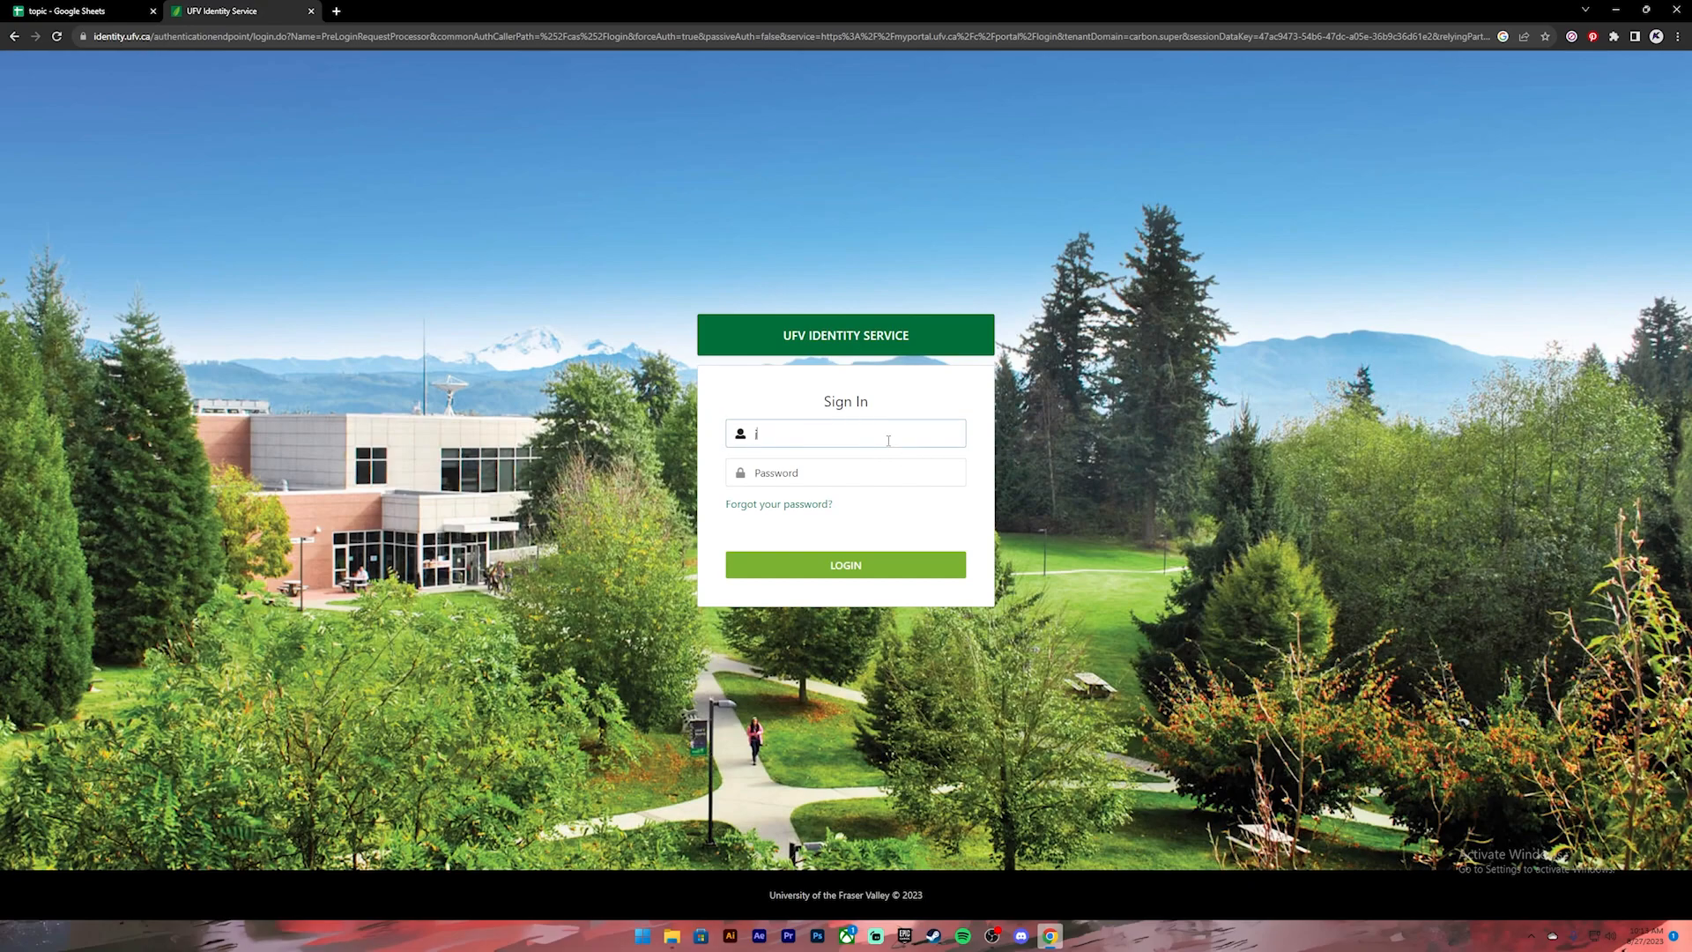
- Enter username 'johnb123' and the password on the sign-in form without logging in
{"action": "type", "text": "johnb123"}
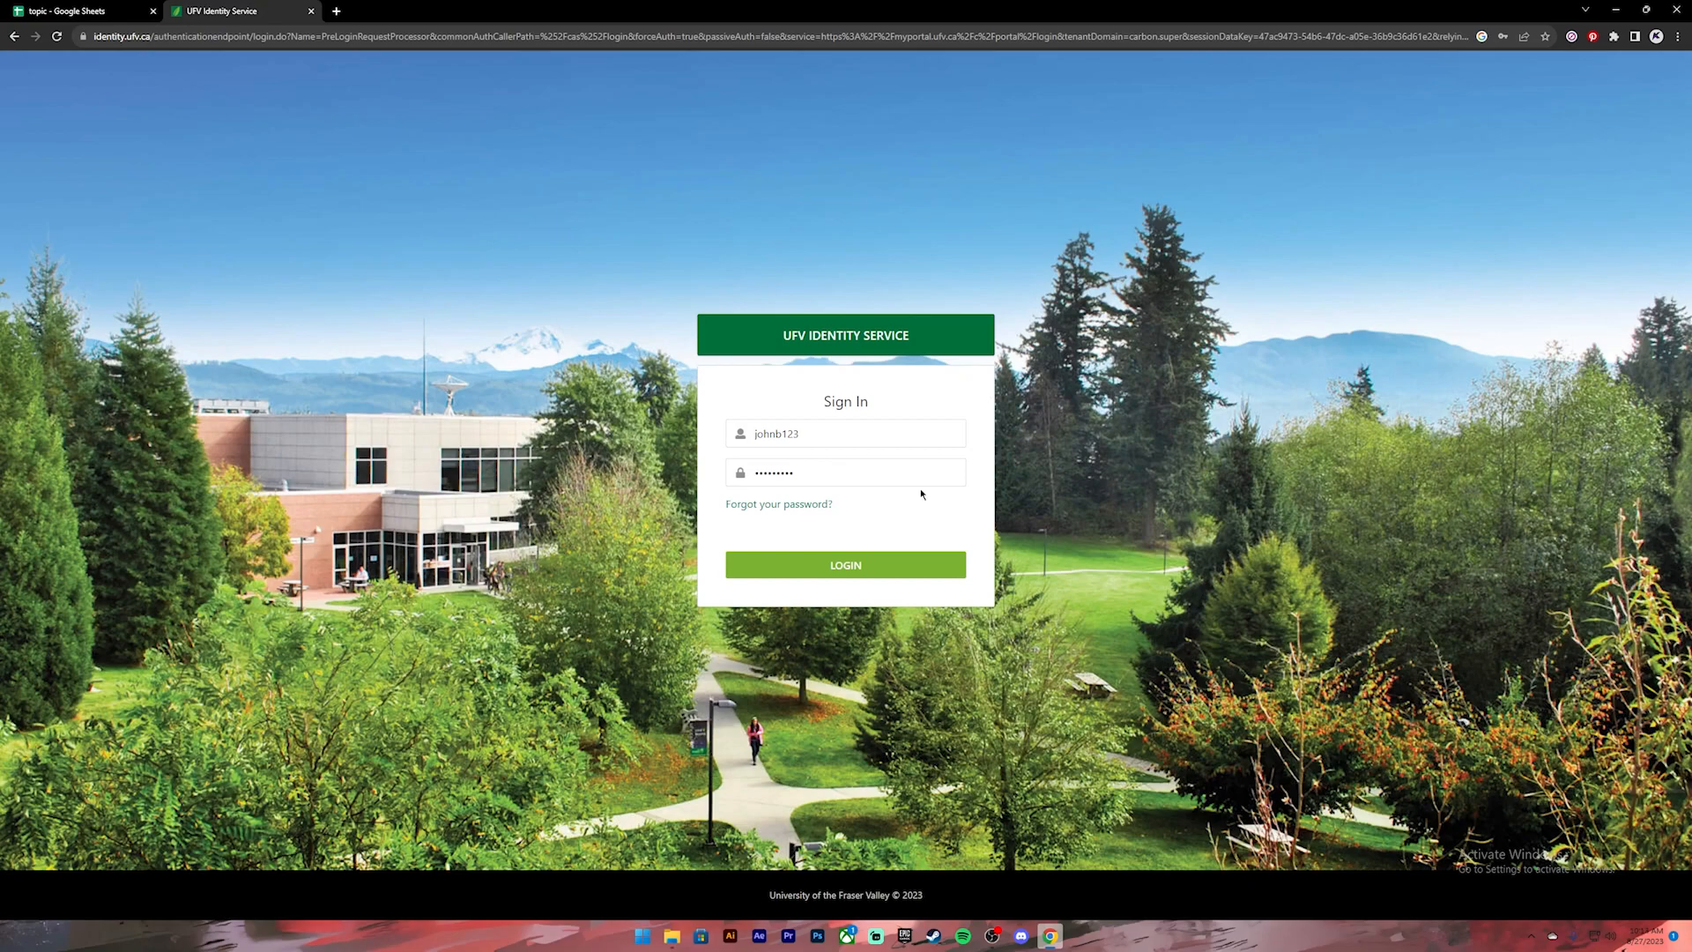
{"action": "mouse_move", "coordinate": [909, 511]}
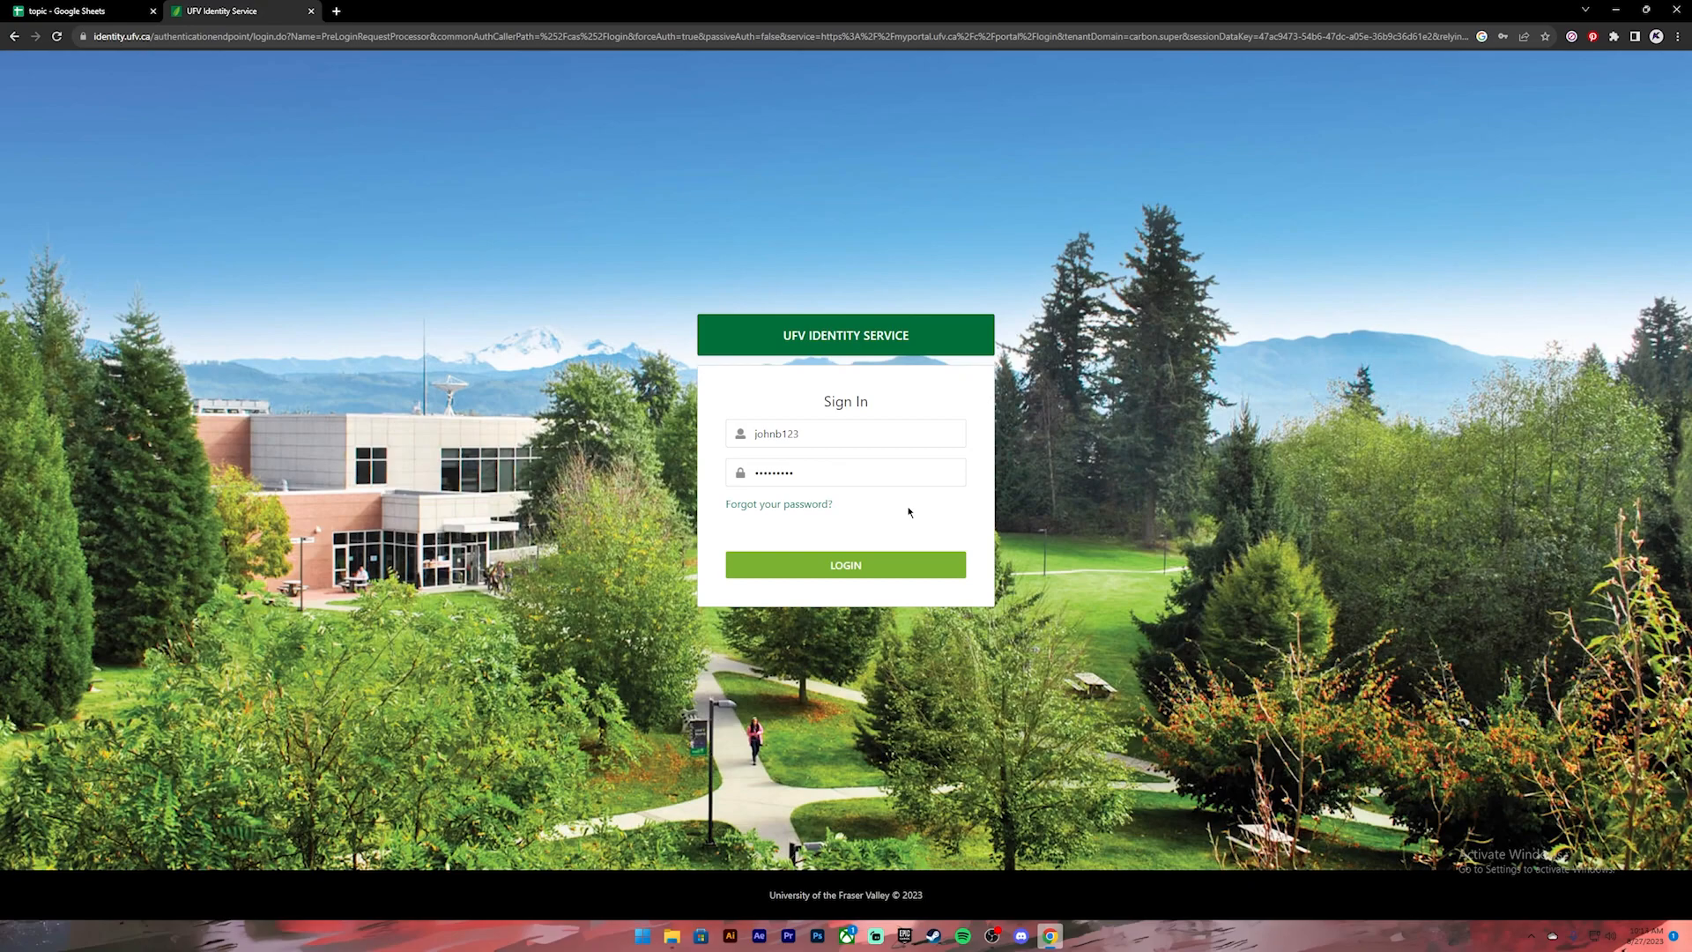
{"action": "mouse_move", "coordinate": [863, 515]}
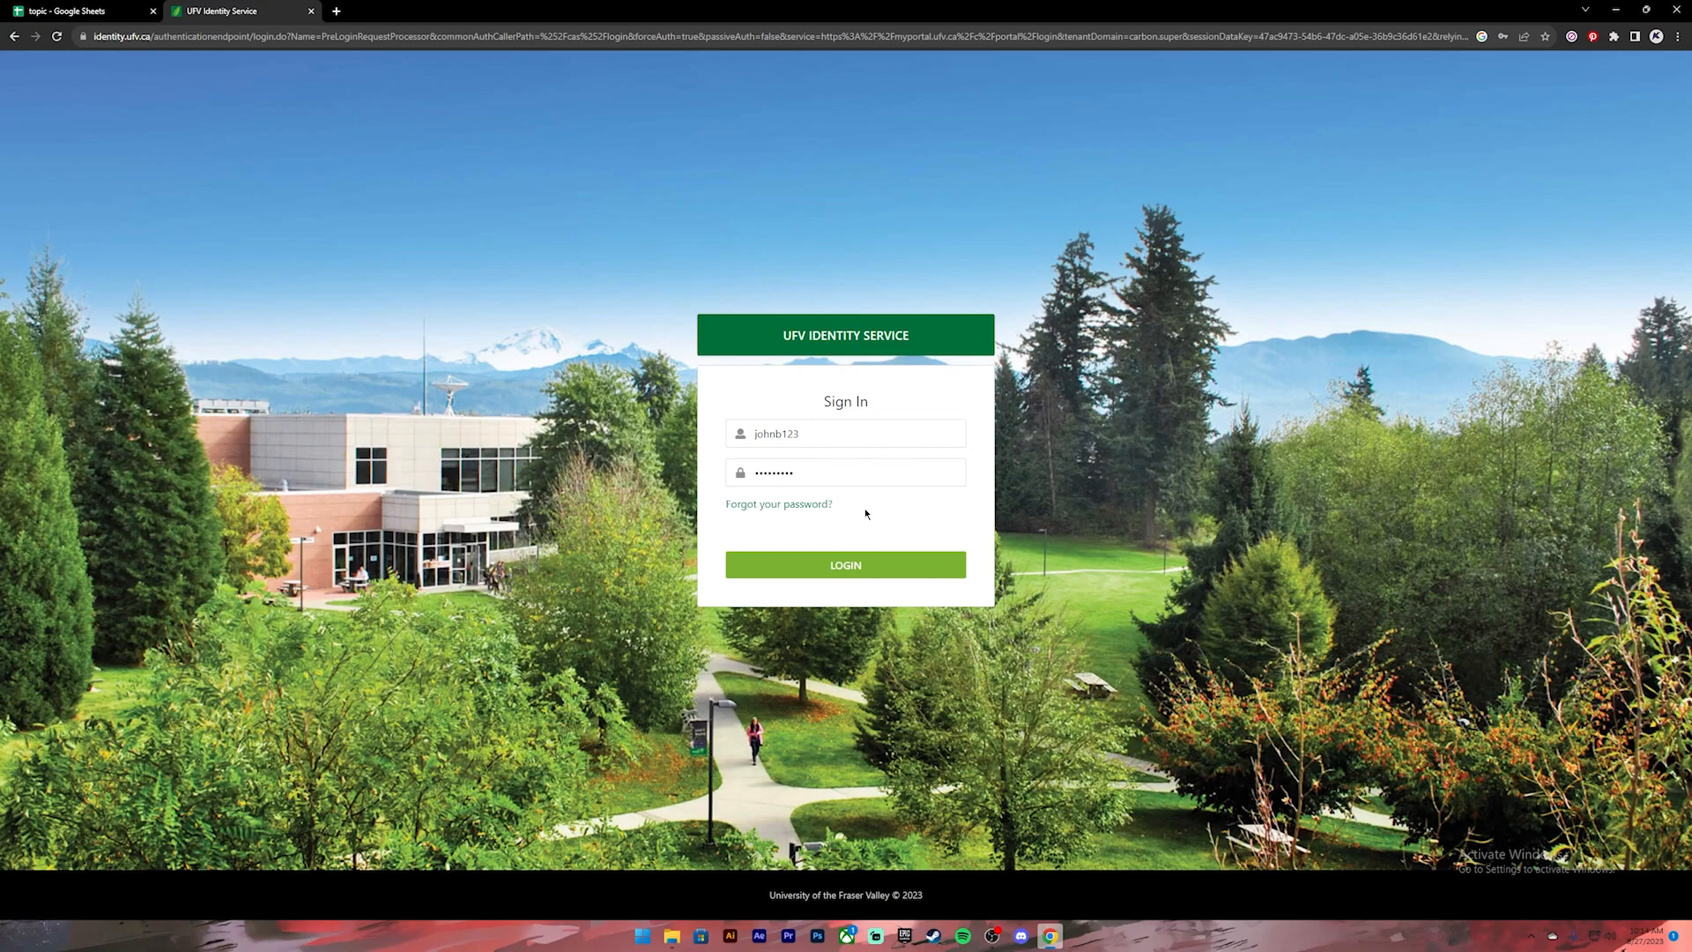